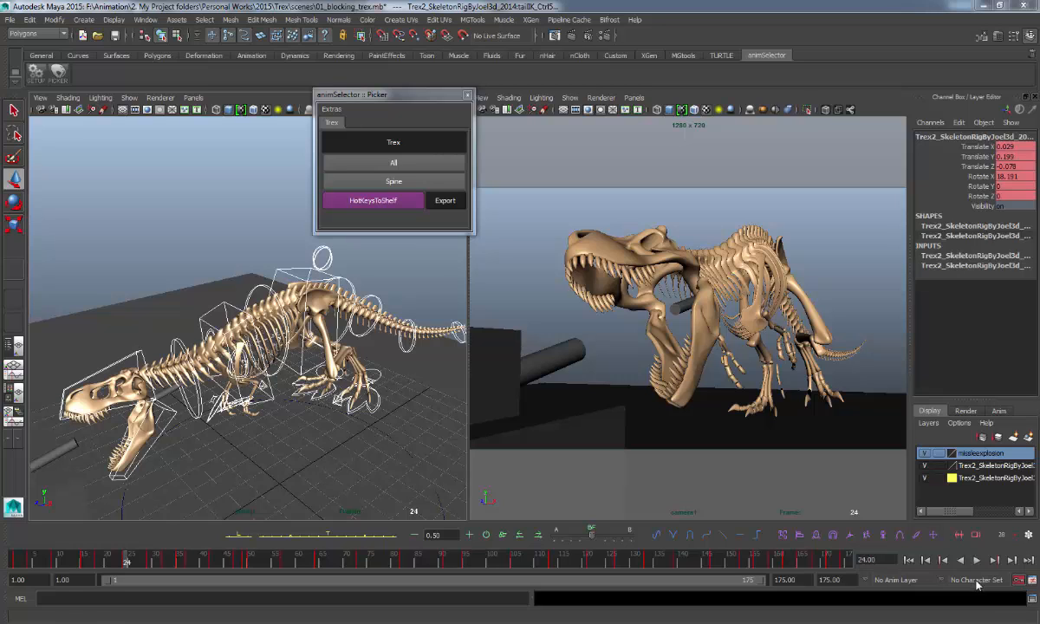
mouse_move(355, 99)
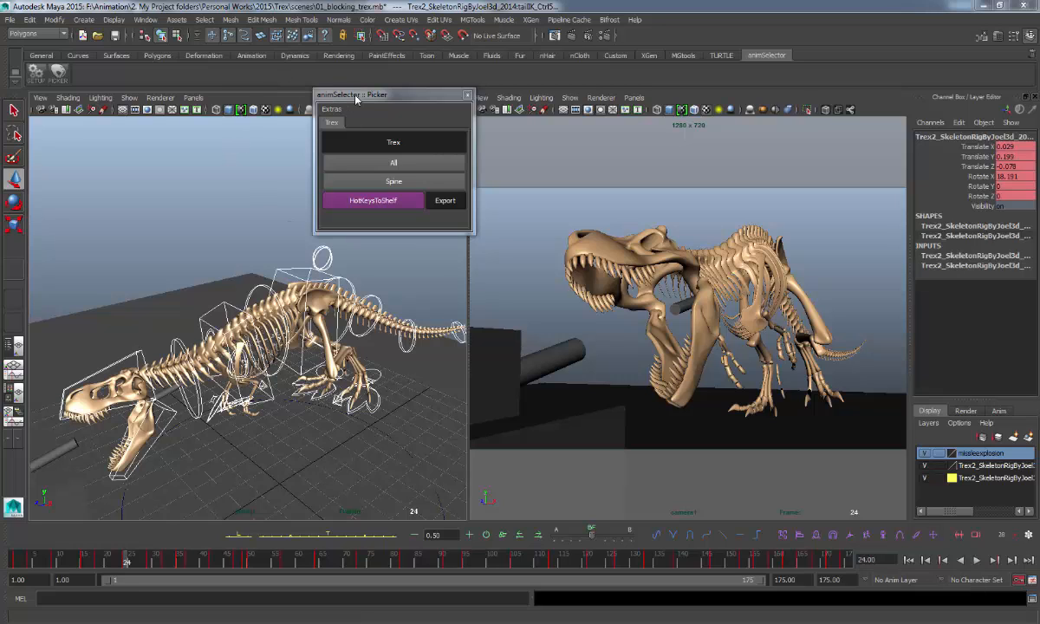
Step: Reposition the picker window to the upper left and launch animSelector Setup from Extras
drag(356, 94, 503, 127)
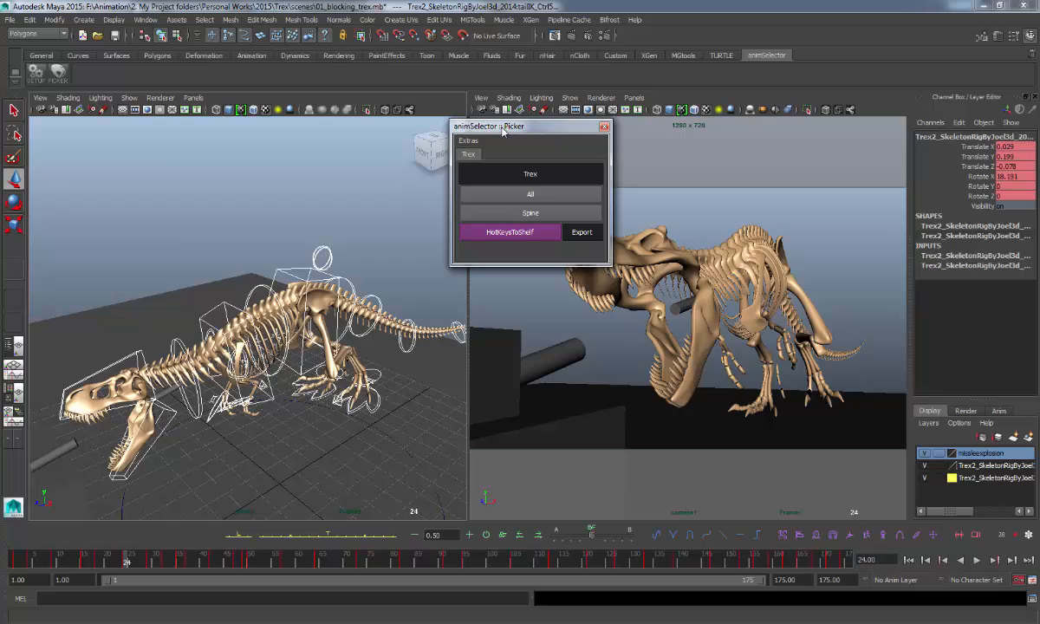
mouse_move(496, 135)
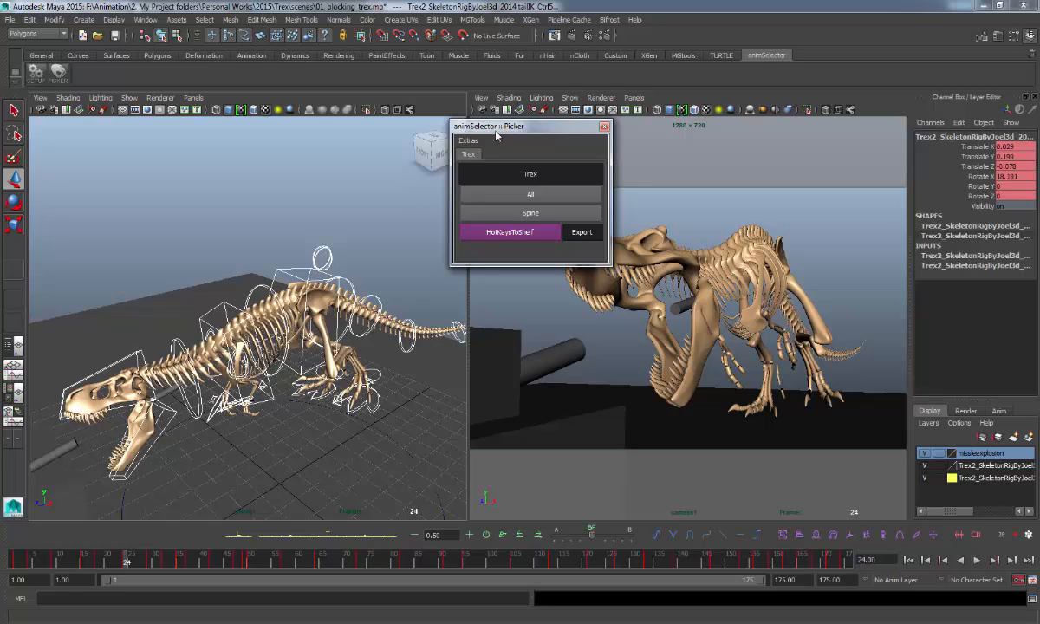
mouse_move(502, 132)
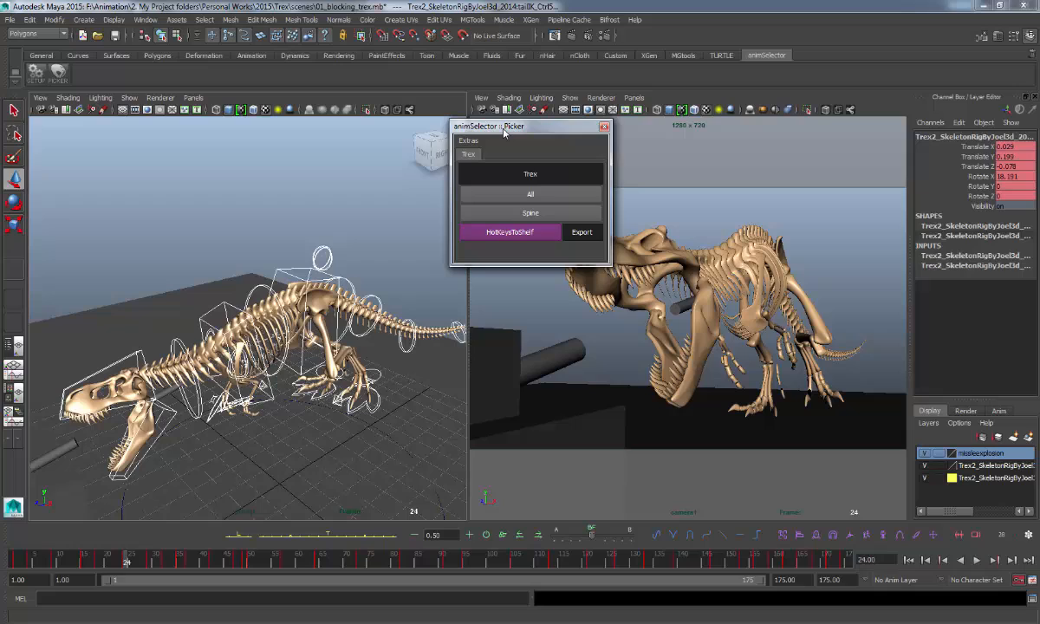
mouse_move(548, 128)
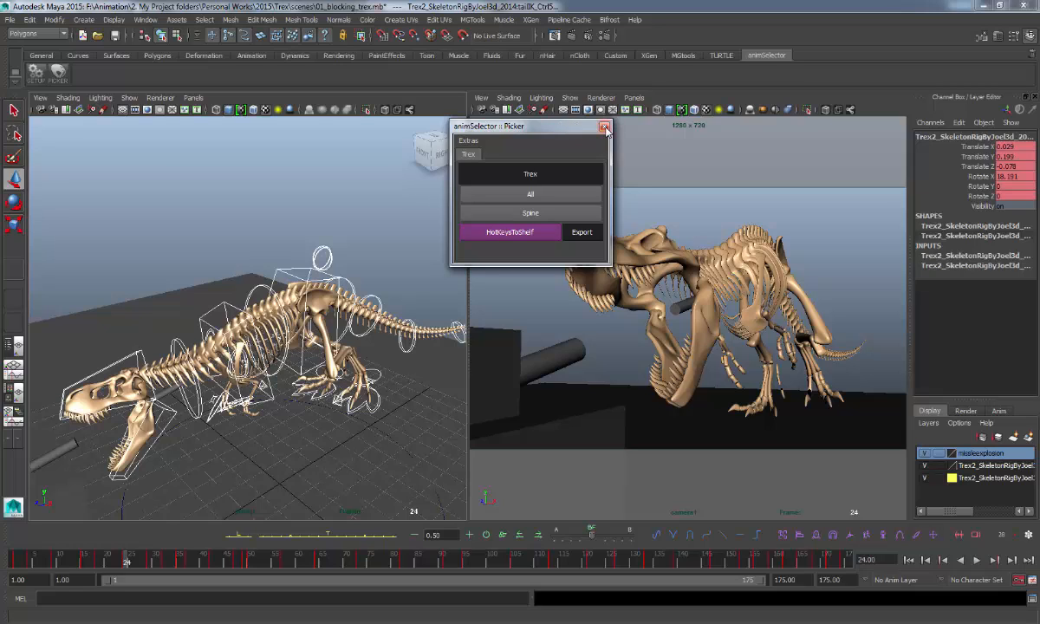
mouse_move(579, 137)
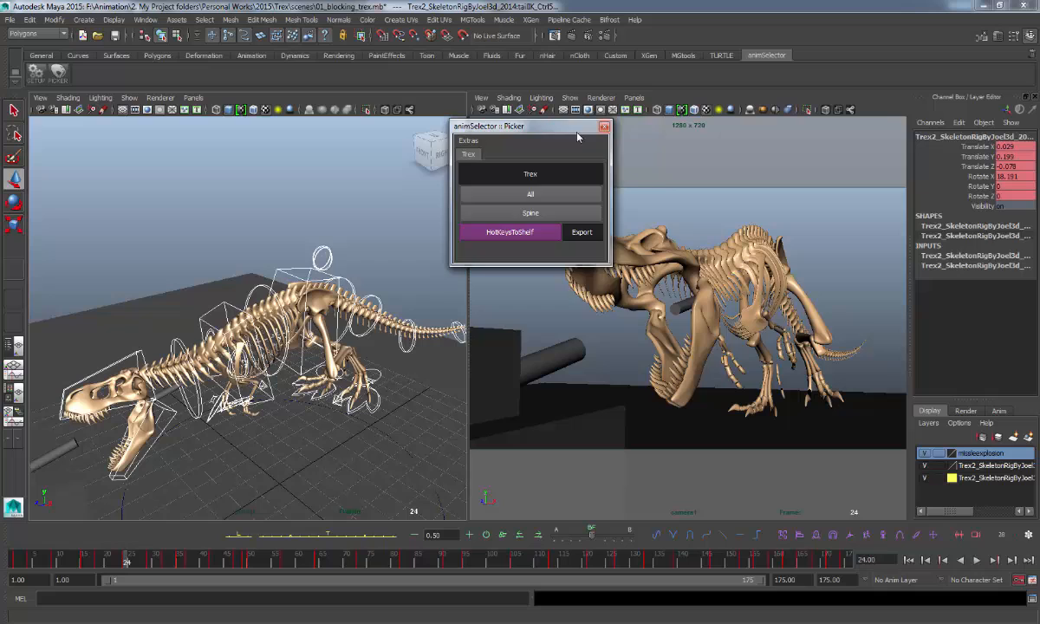
drag(531, 125, 368, 149)
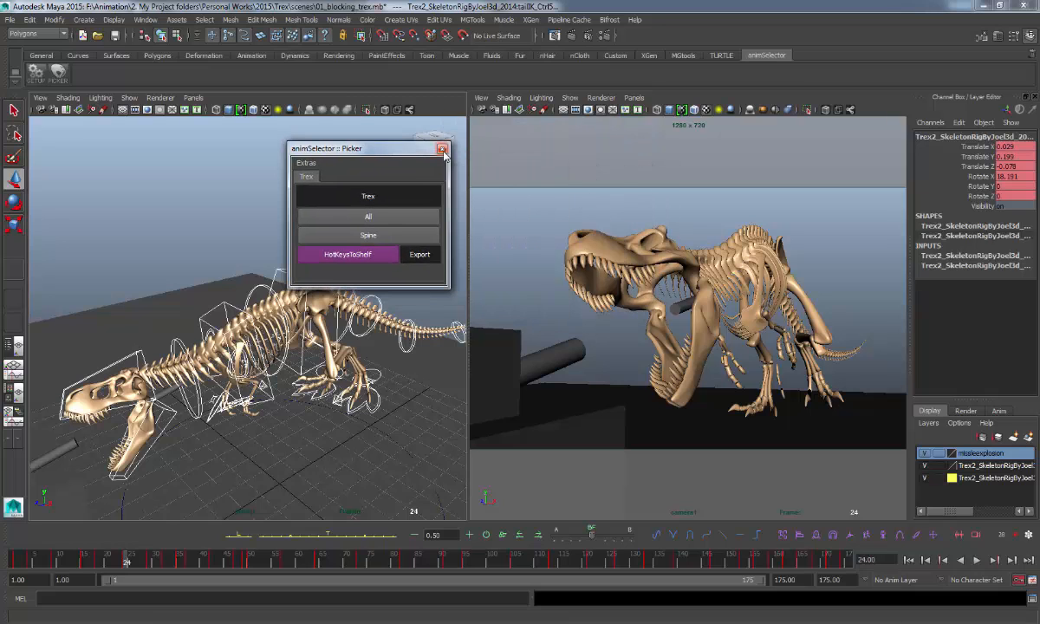
drag(368, 149, 281, 146)
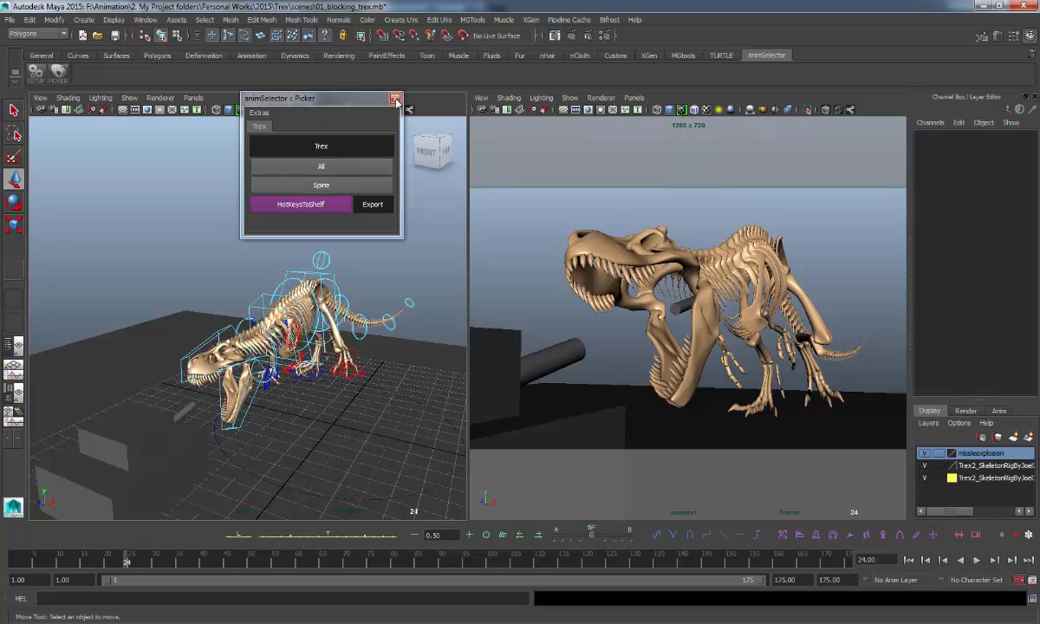
click(396, 97)
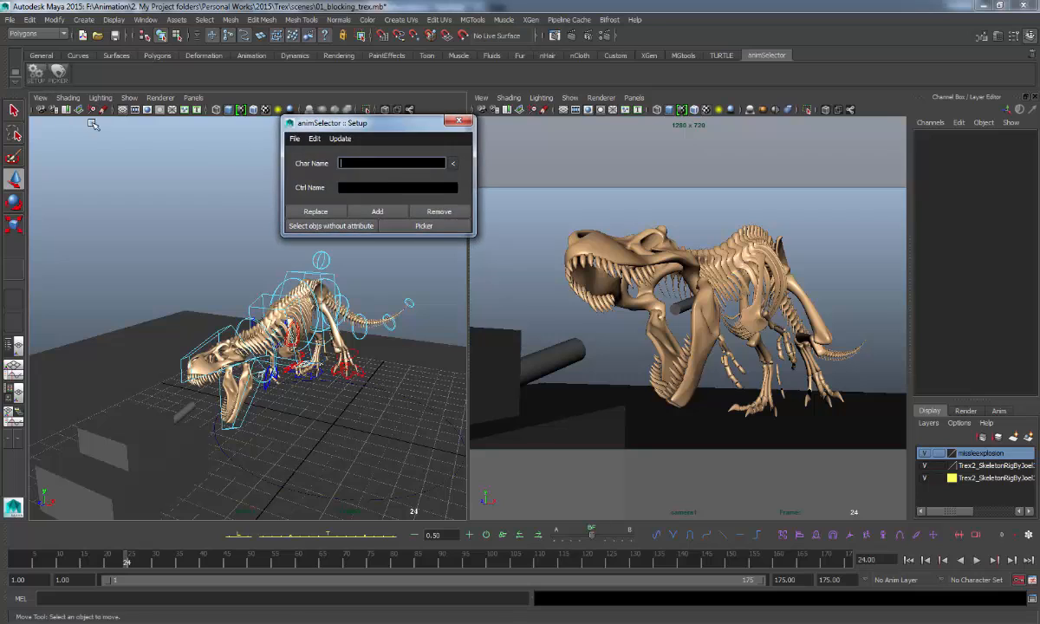
Step: Move the Setup window aside, select the left leg controllers and reopen the Picker beside it
drag(361, 122, 468, 135)
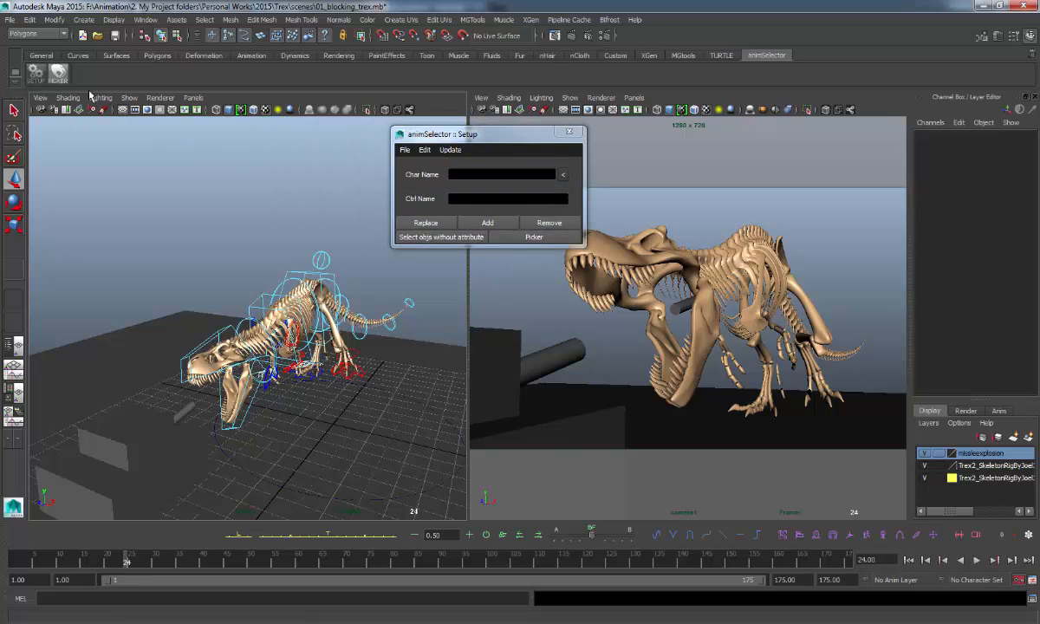
click(534, 236)
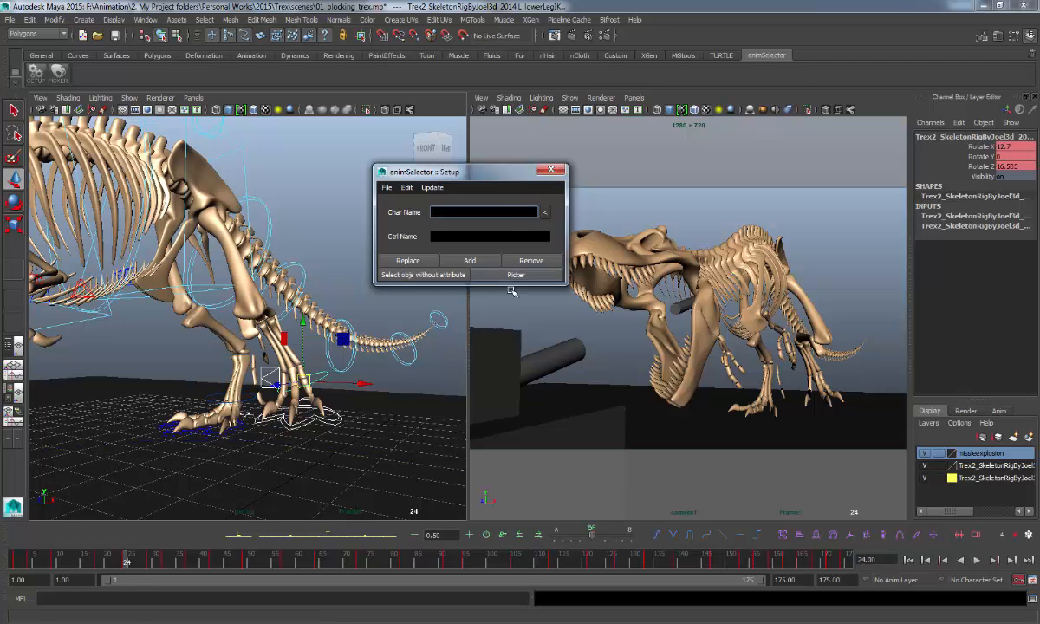
click(517, 274)
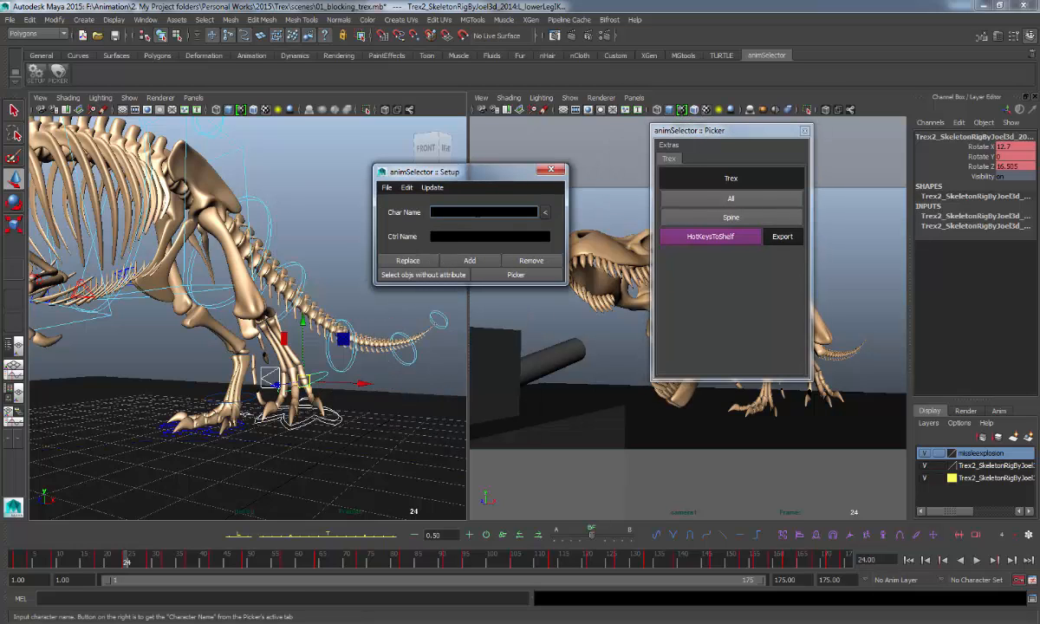
Step: Enter Trex as Char Name and leftLeg as Ctrl Name to add the leftLeg button
text(Trex)
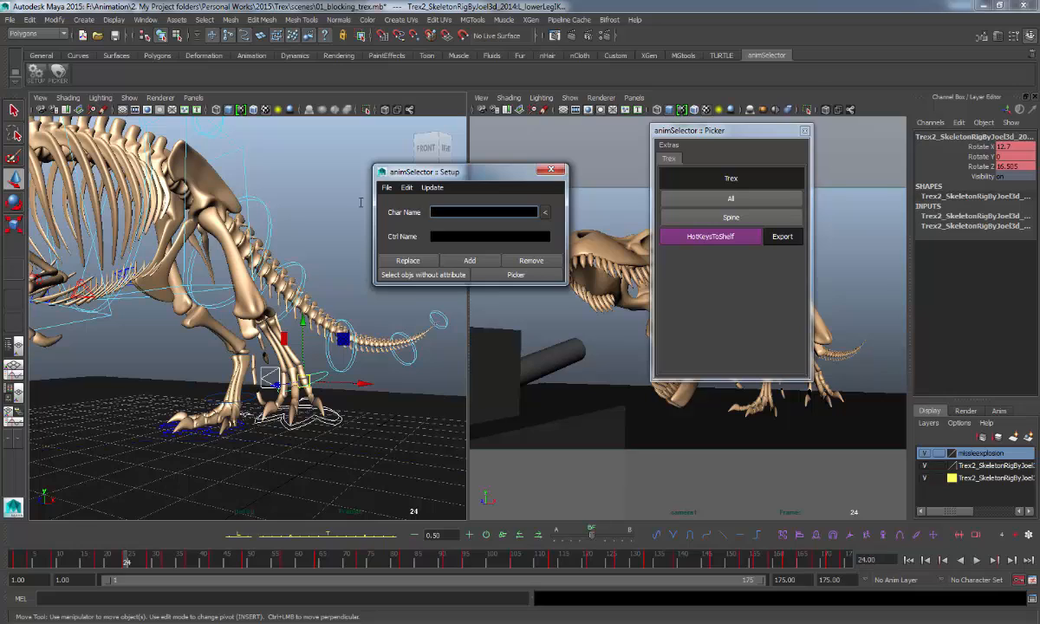
text(Trex)
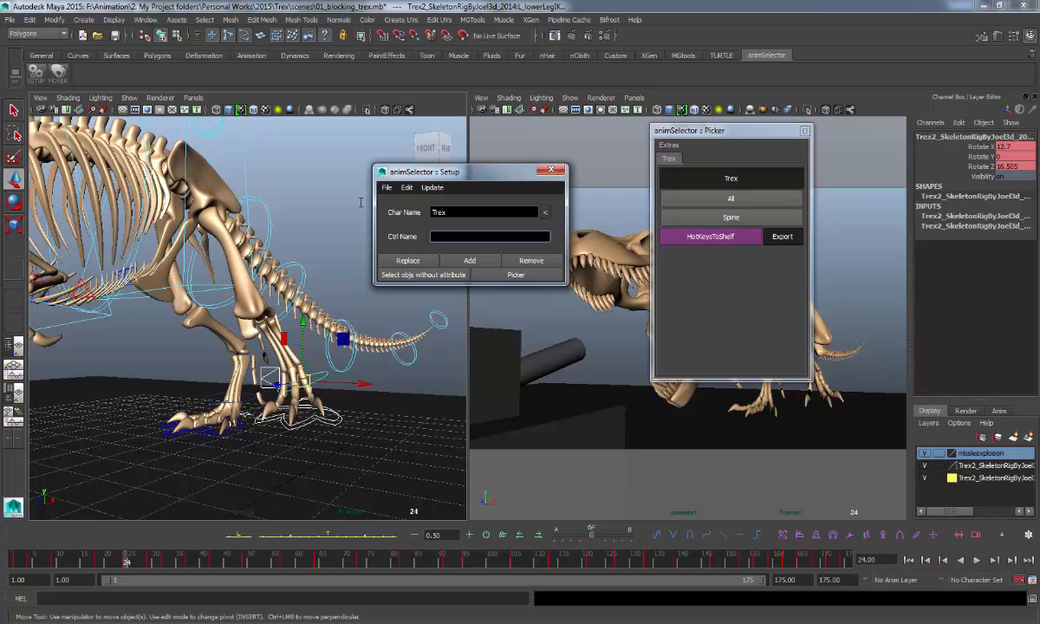
text(left)
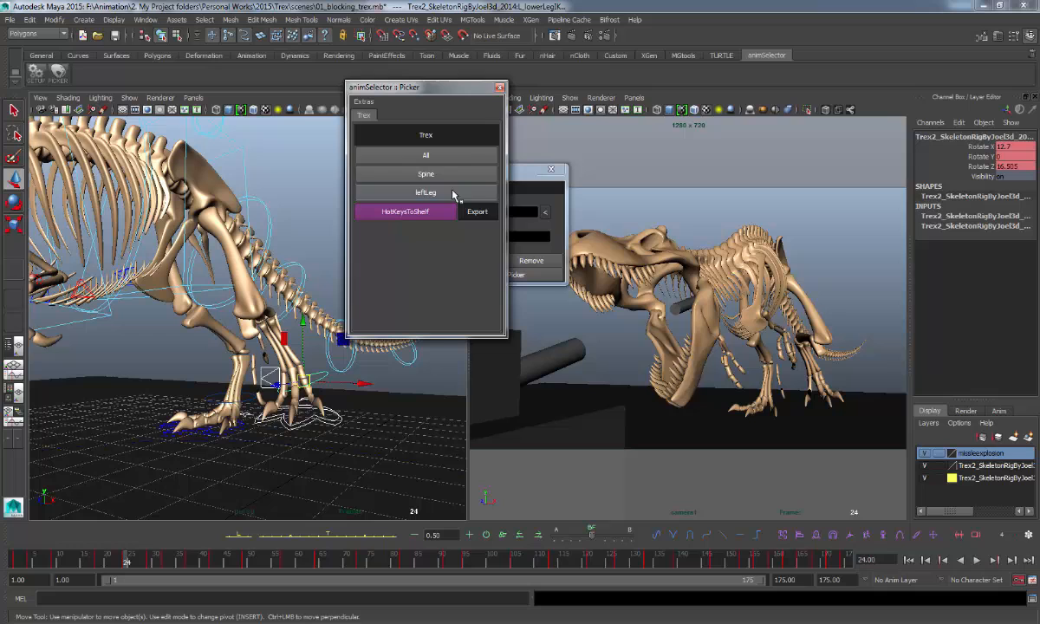
mouse_move(309, 177)
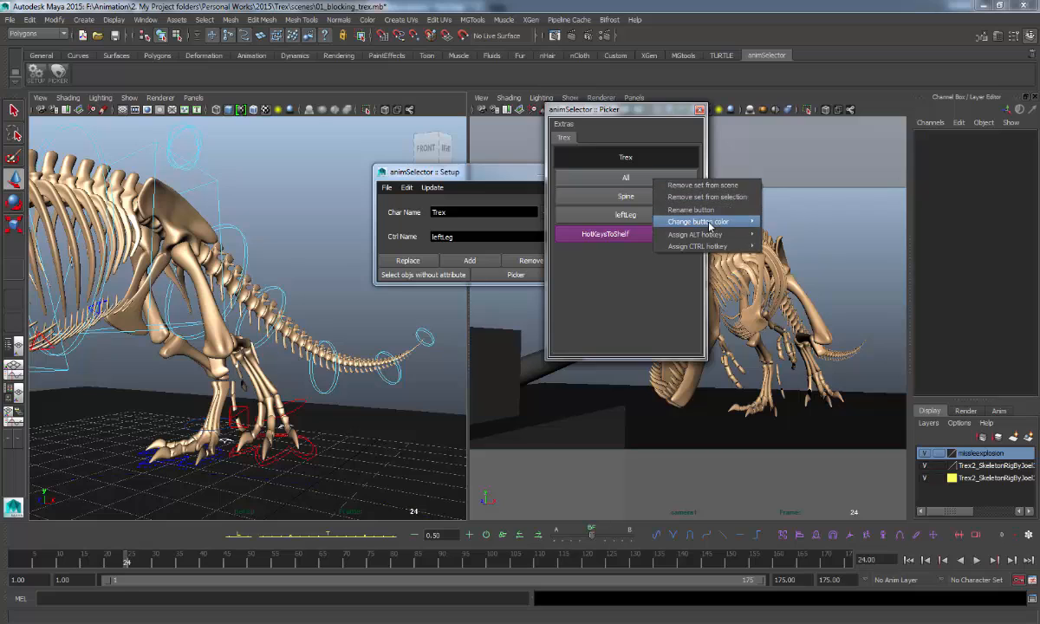
Step: Color the All button green and the Spine button purple, skipping hotkey assignment
click(697, 222)
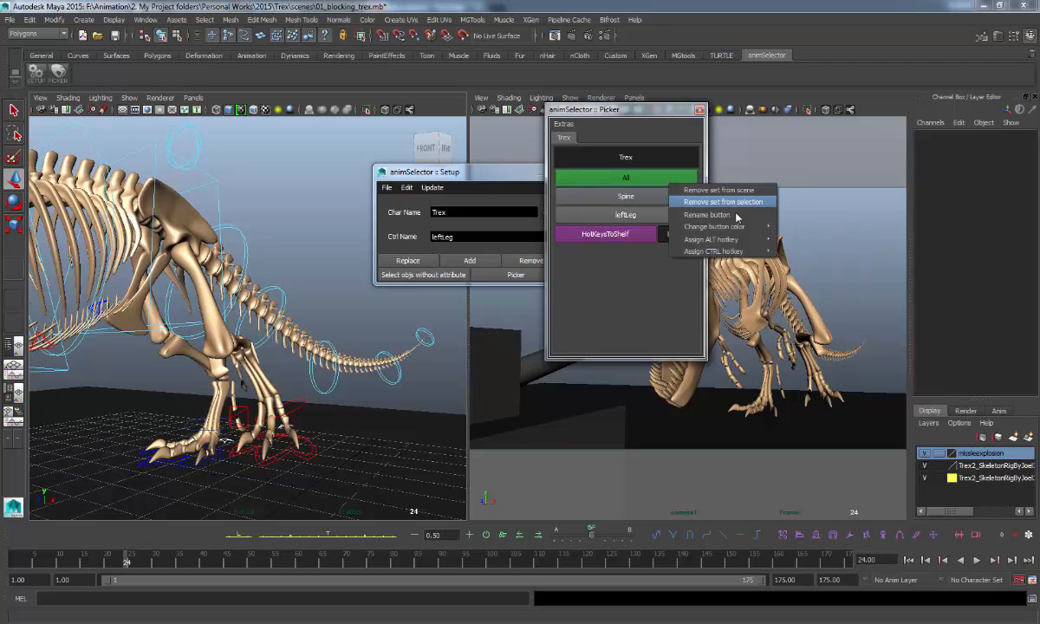
mouse_move(711, 239)
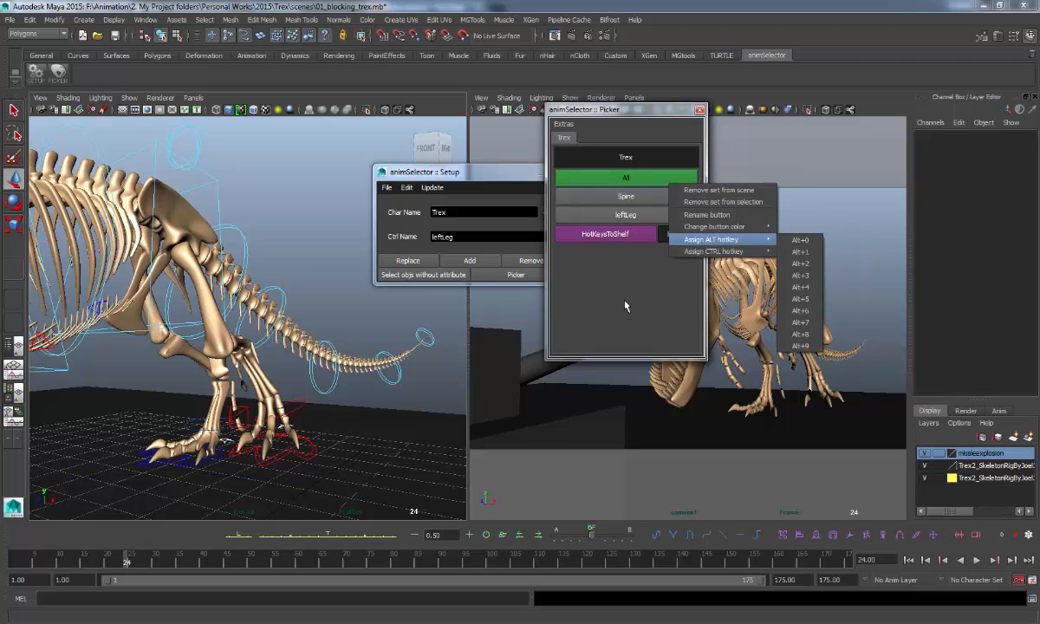
mouse_move(659, 208)
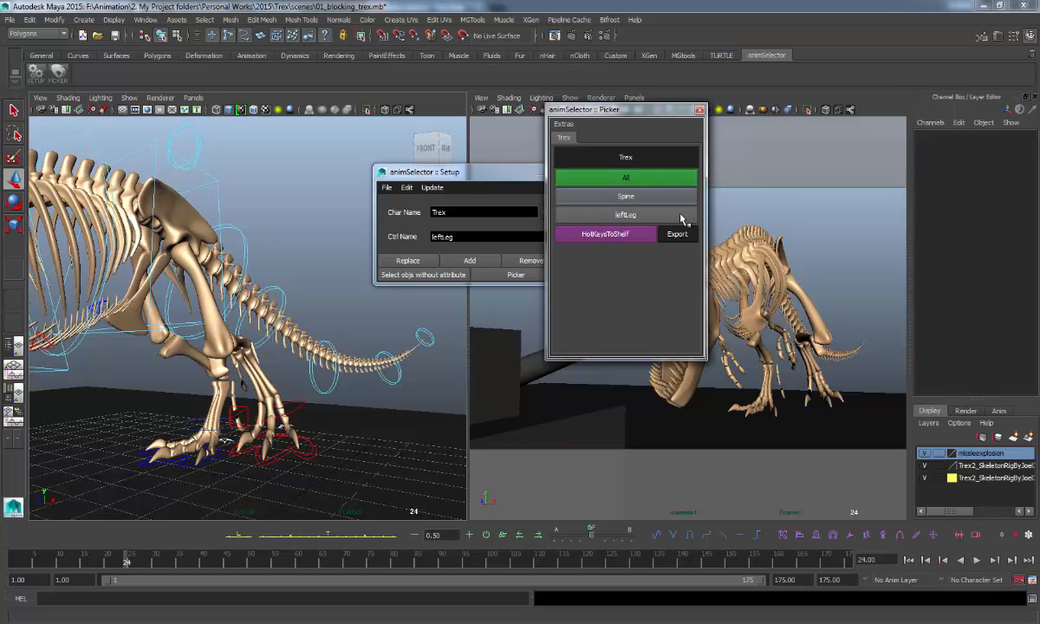
right_click(624, 215)
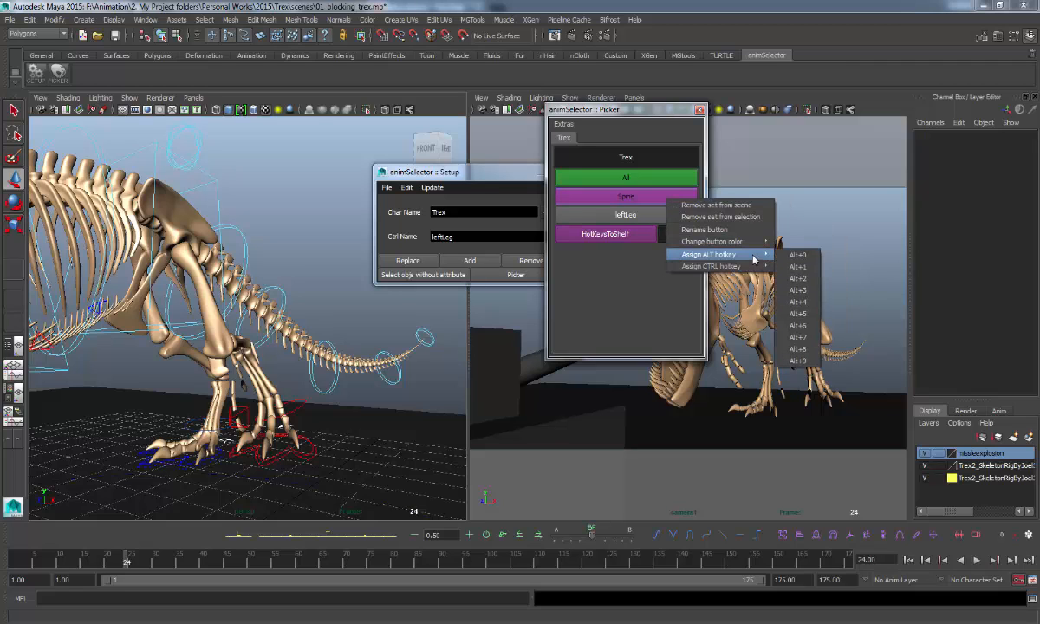
mouse_move(711, 267)
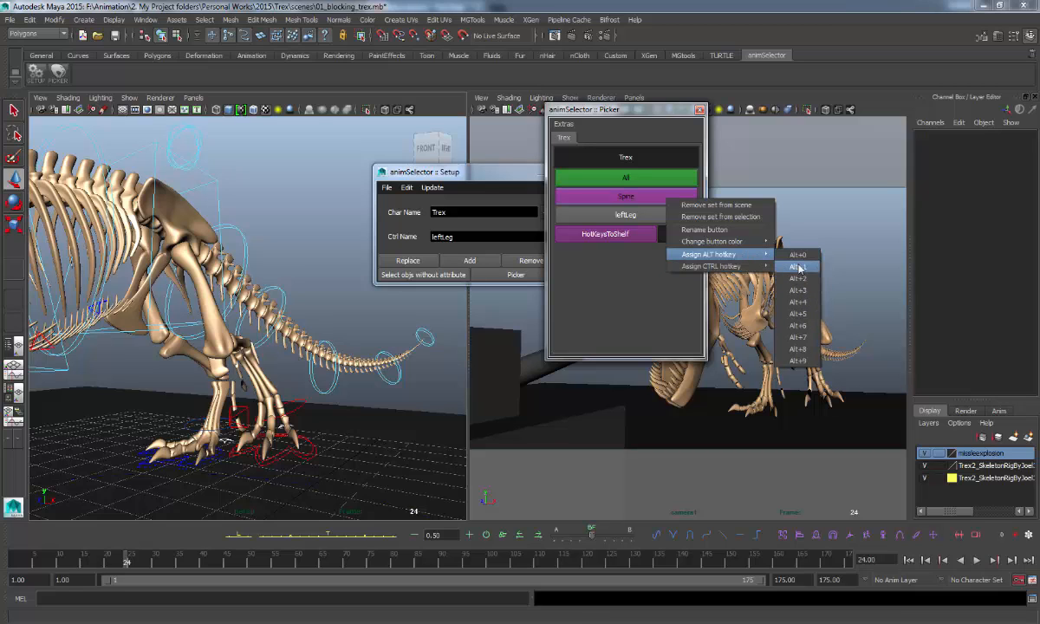
mouse_move(798, 336)
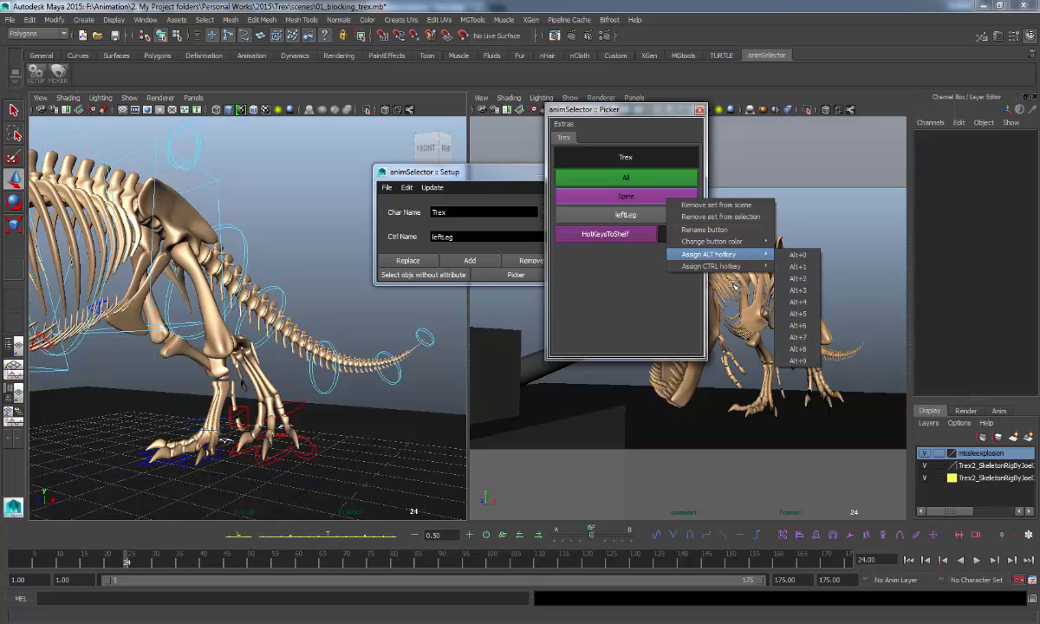
mouse_move(709, 267)
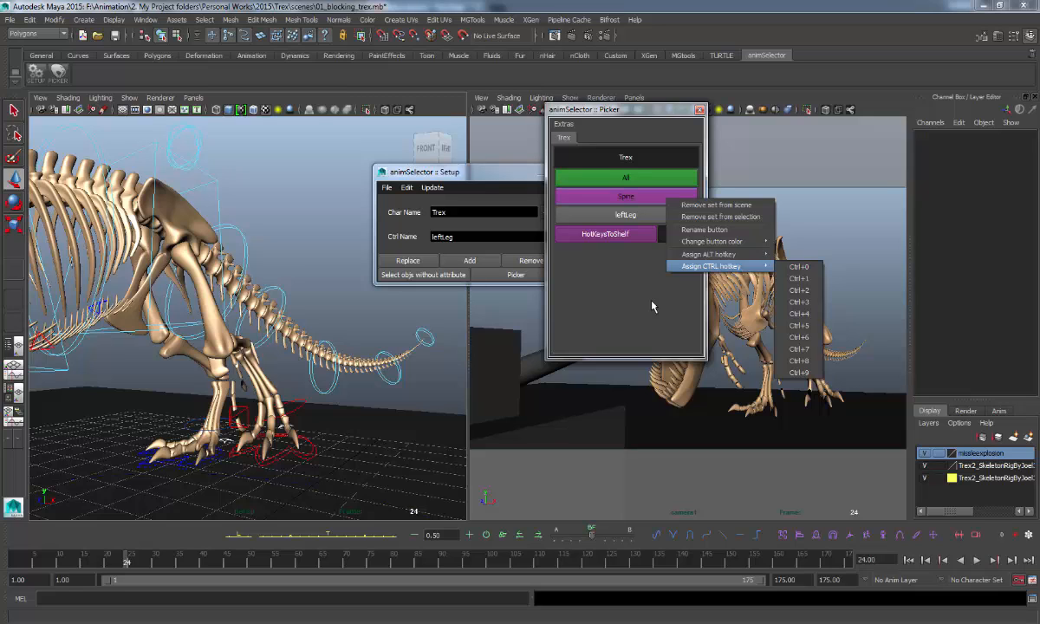
click(593, 163)
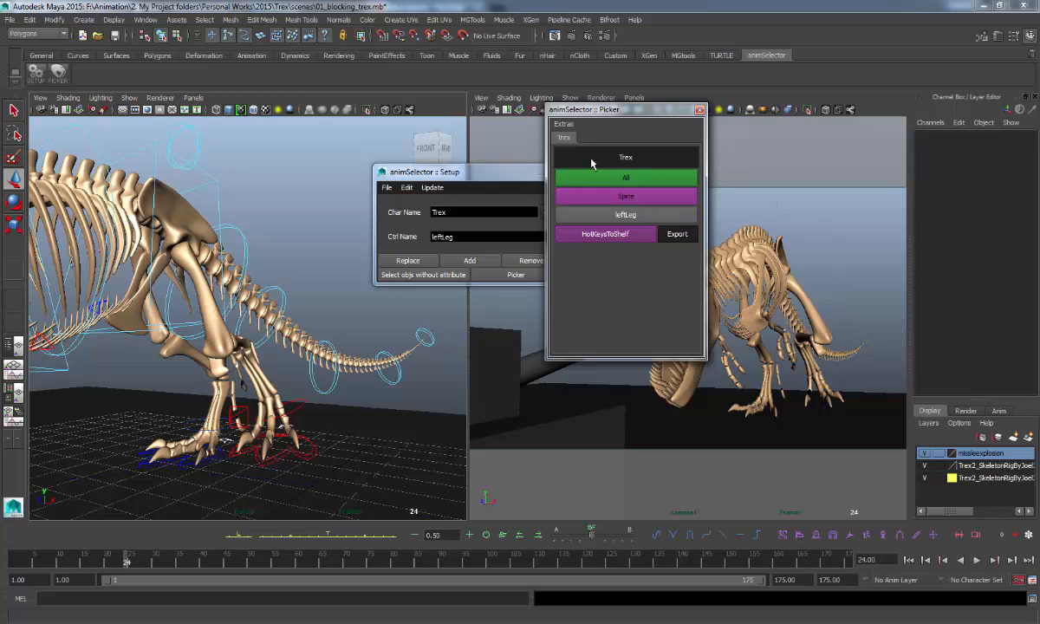
Step: Close the Setup window and park the Picker over the left viewport
click(563, 125)
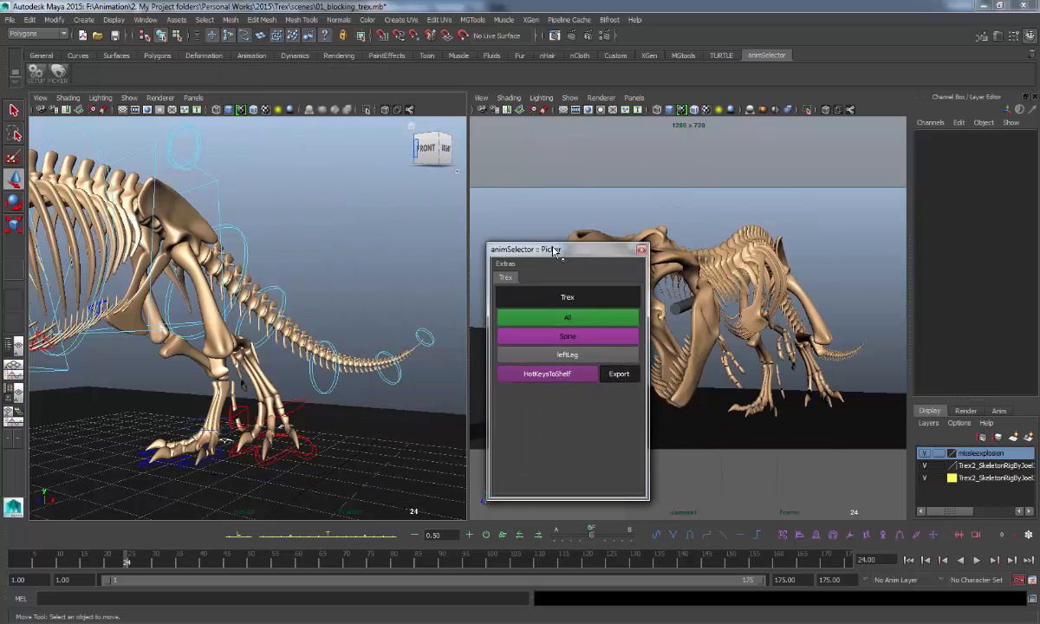
drag(546, 250, 344, 128)
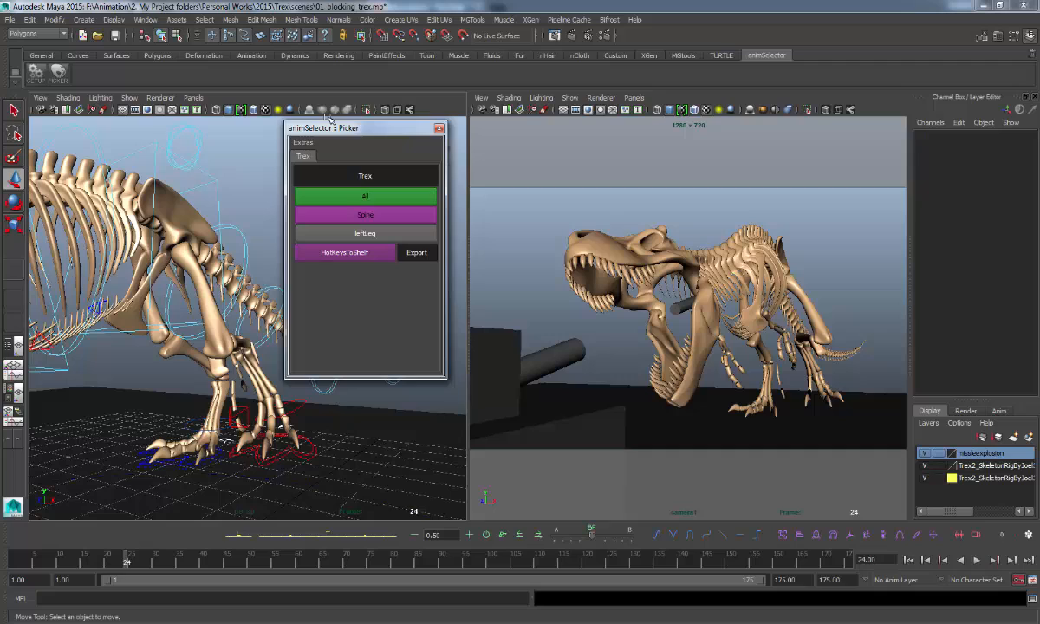
mouse_move(362, 139)
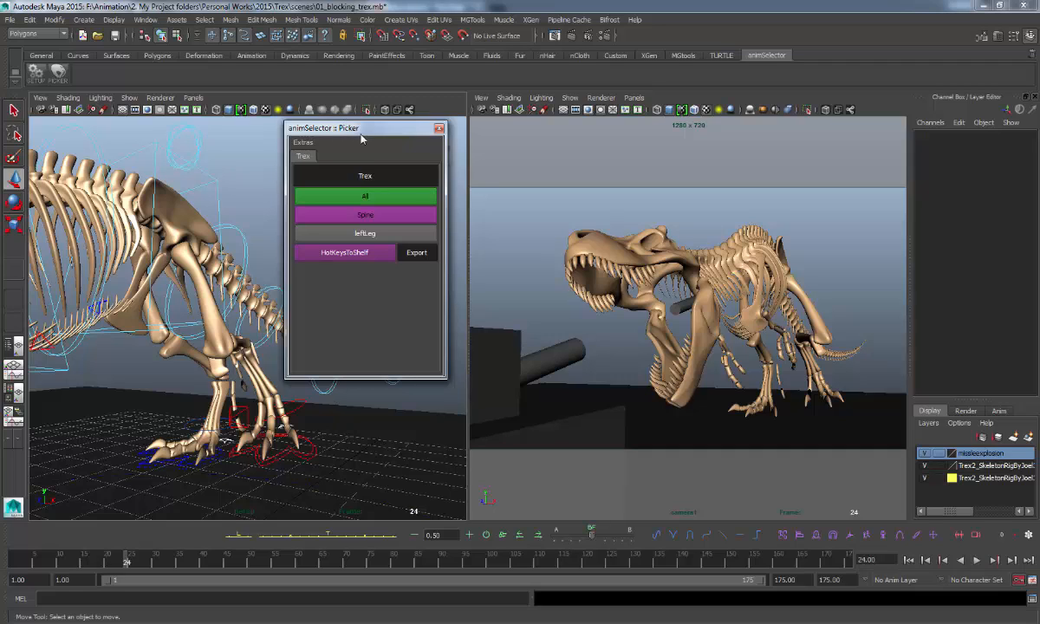